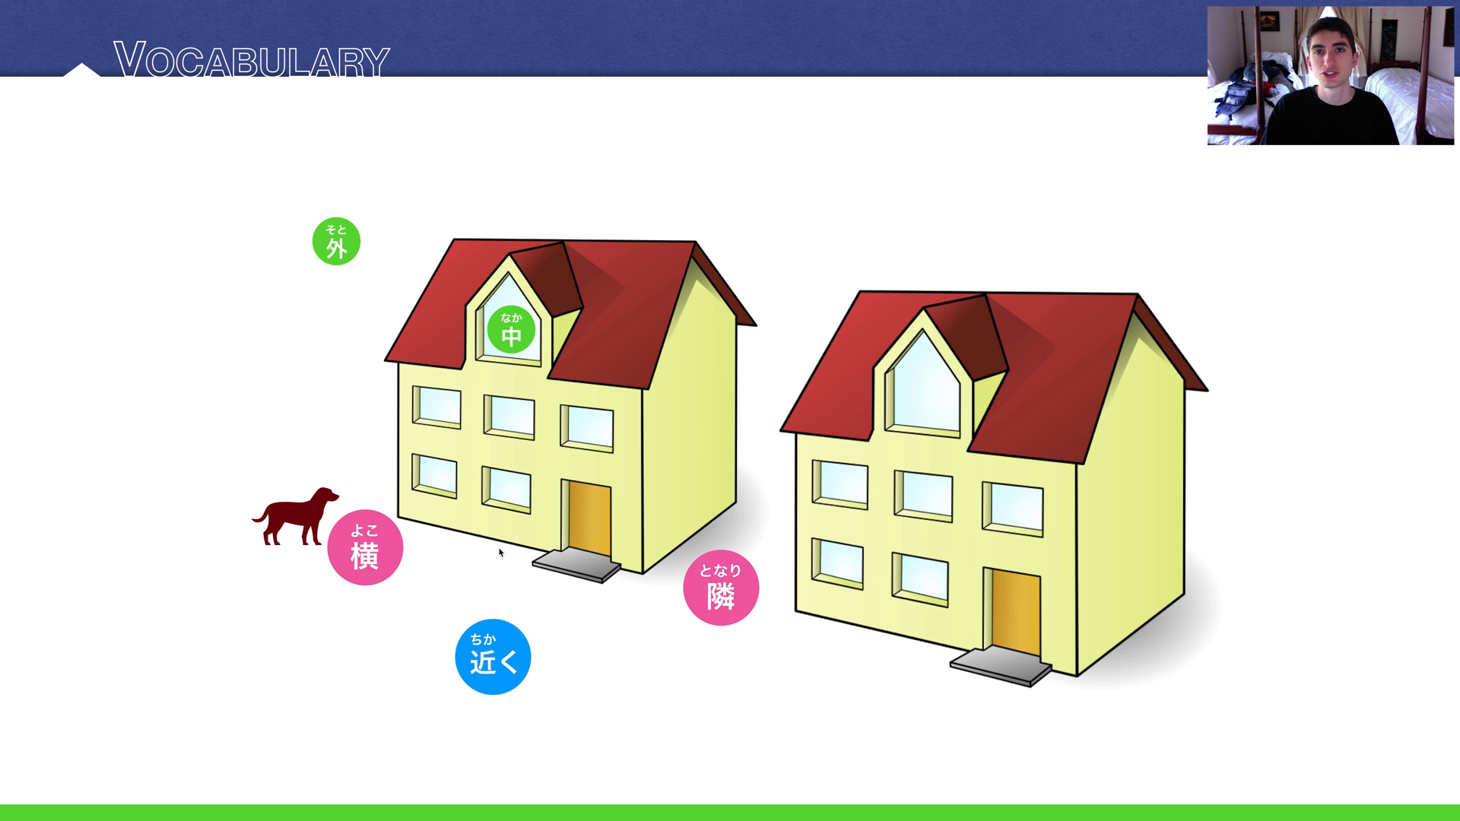
pyautogui.moveTo(326, 701)
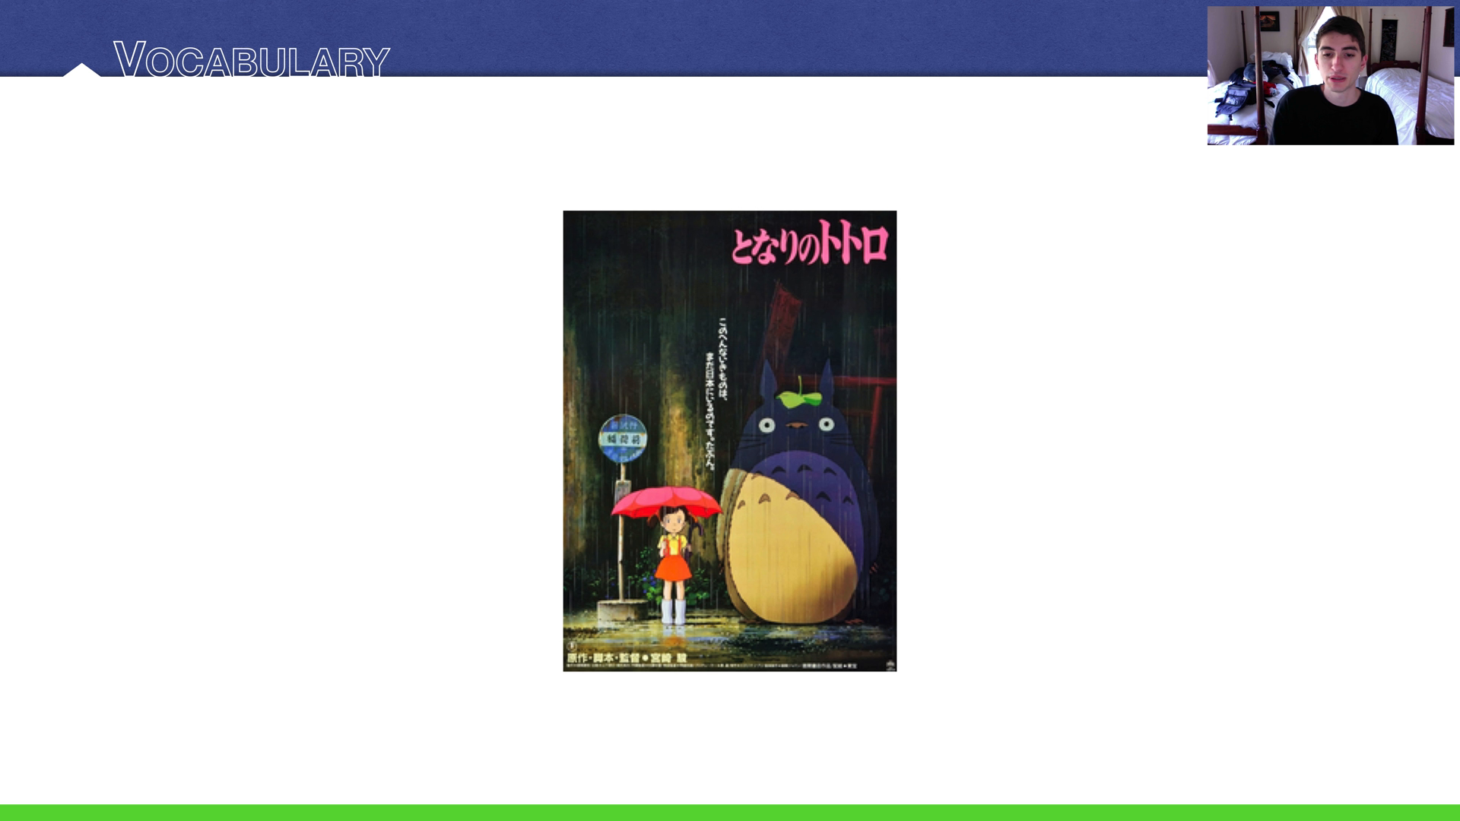
# - Advance from the Activity 5 translation slide to the Key Sentence slide 食堂は図書館の隣です。
pyautogui.click(730, 411)
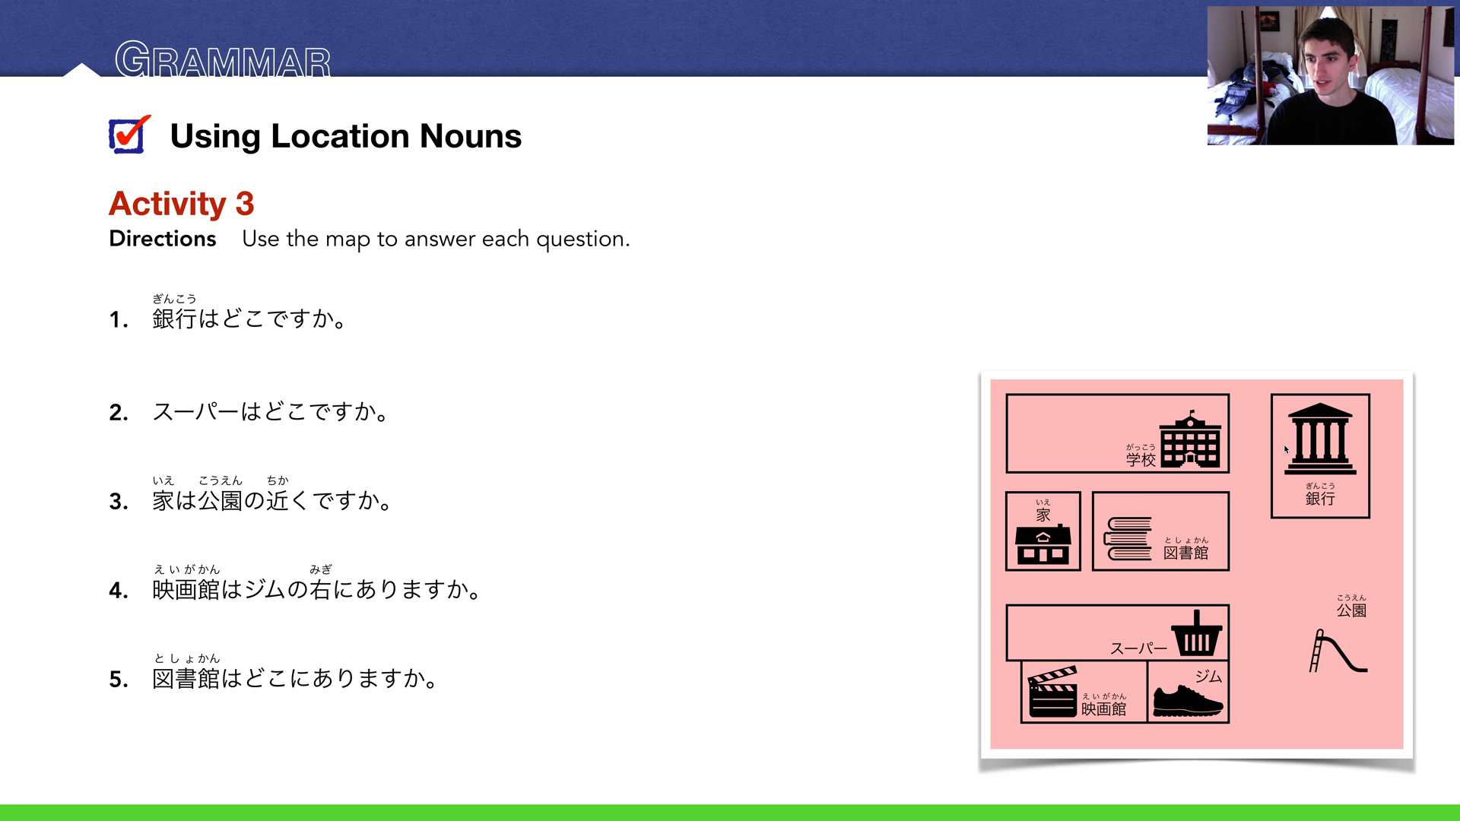
pyautogui.moveTo(1104, 446)
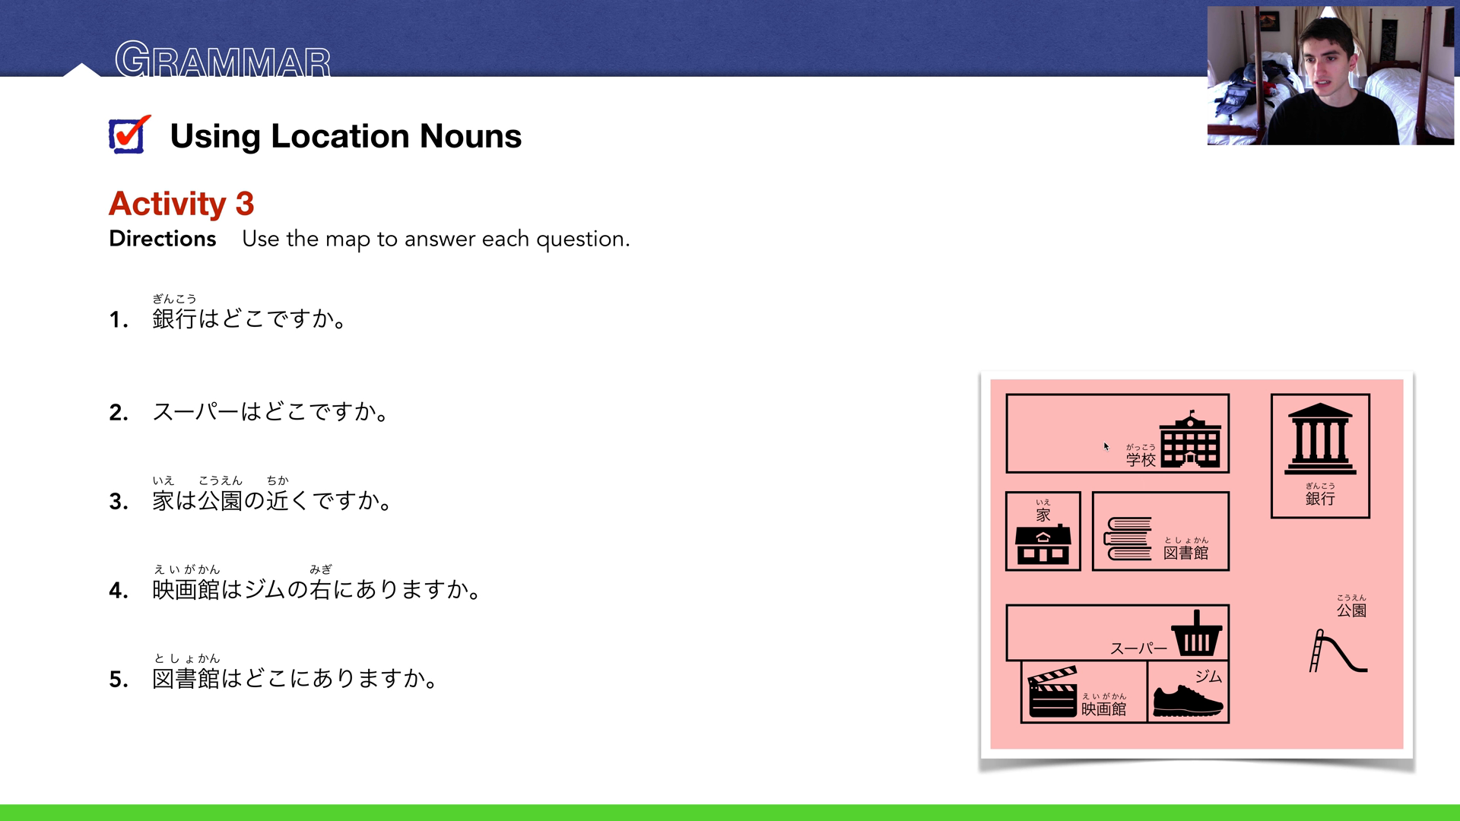
pyautogui.moveTo(1139, 485)
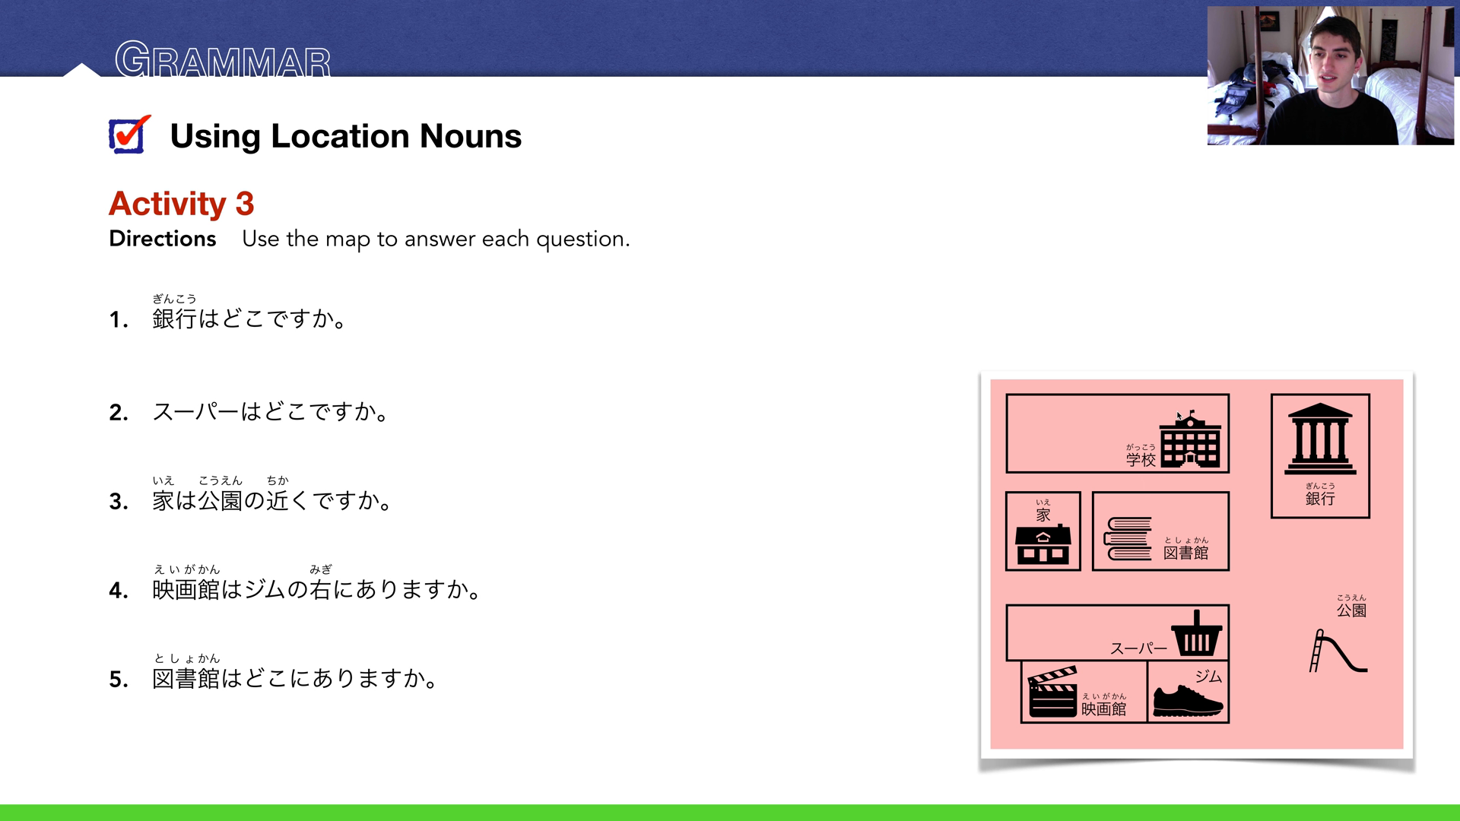
pyautogui.moveTo(1239, 342)
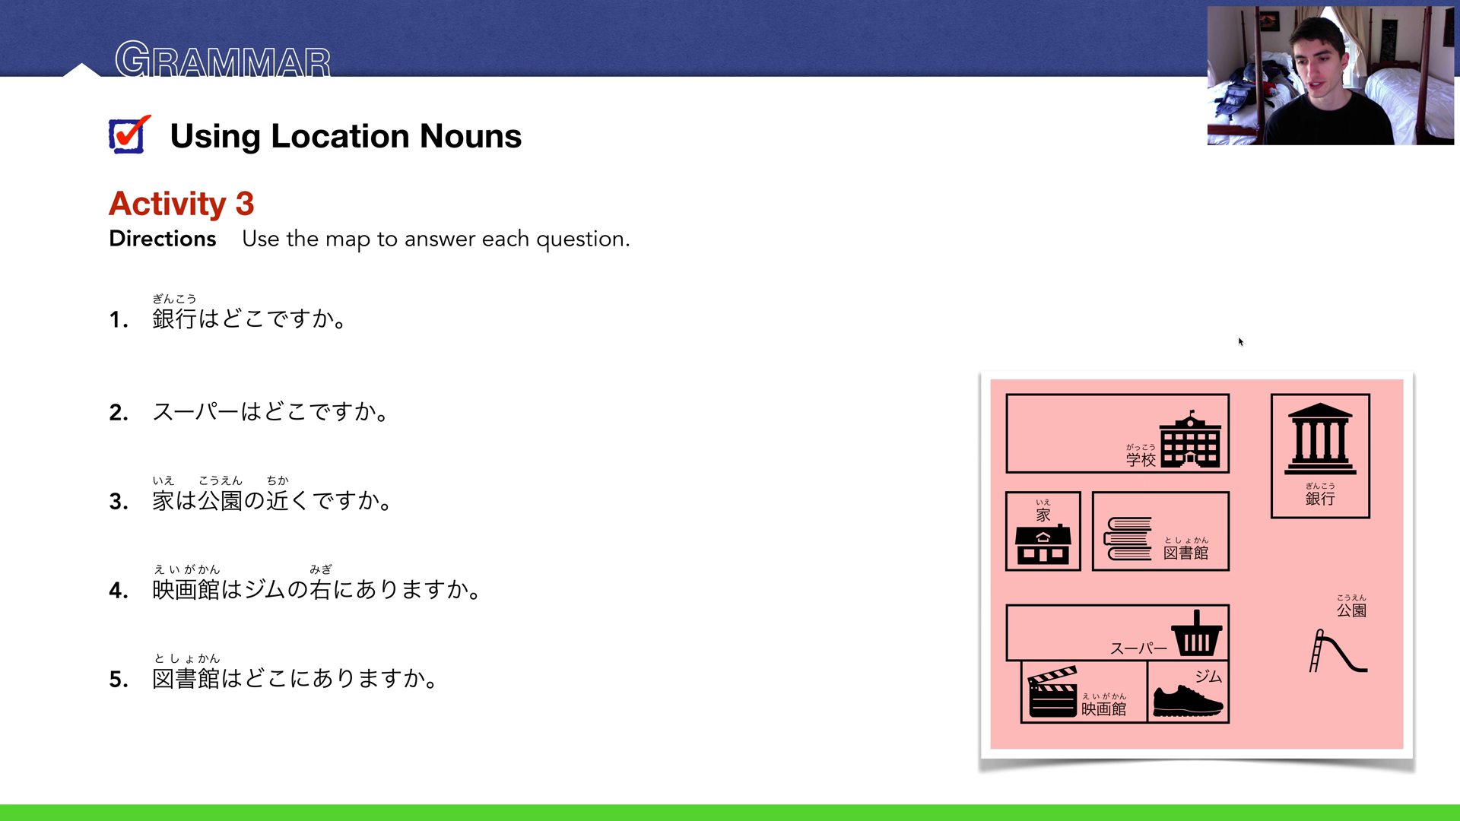
pyautogui.moveTo(1187, 538)
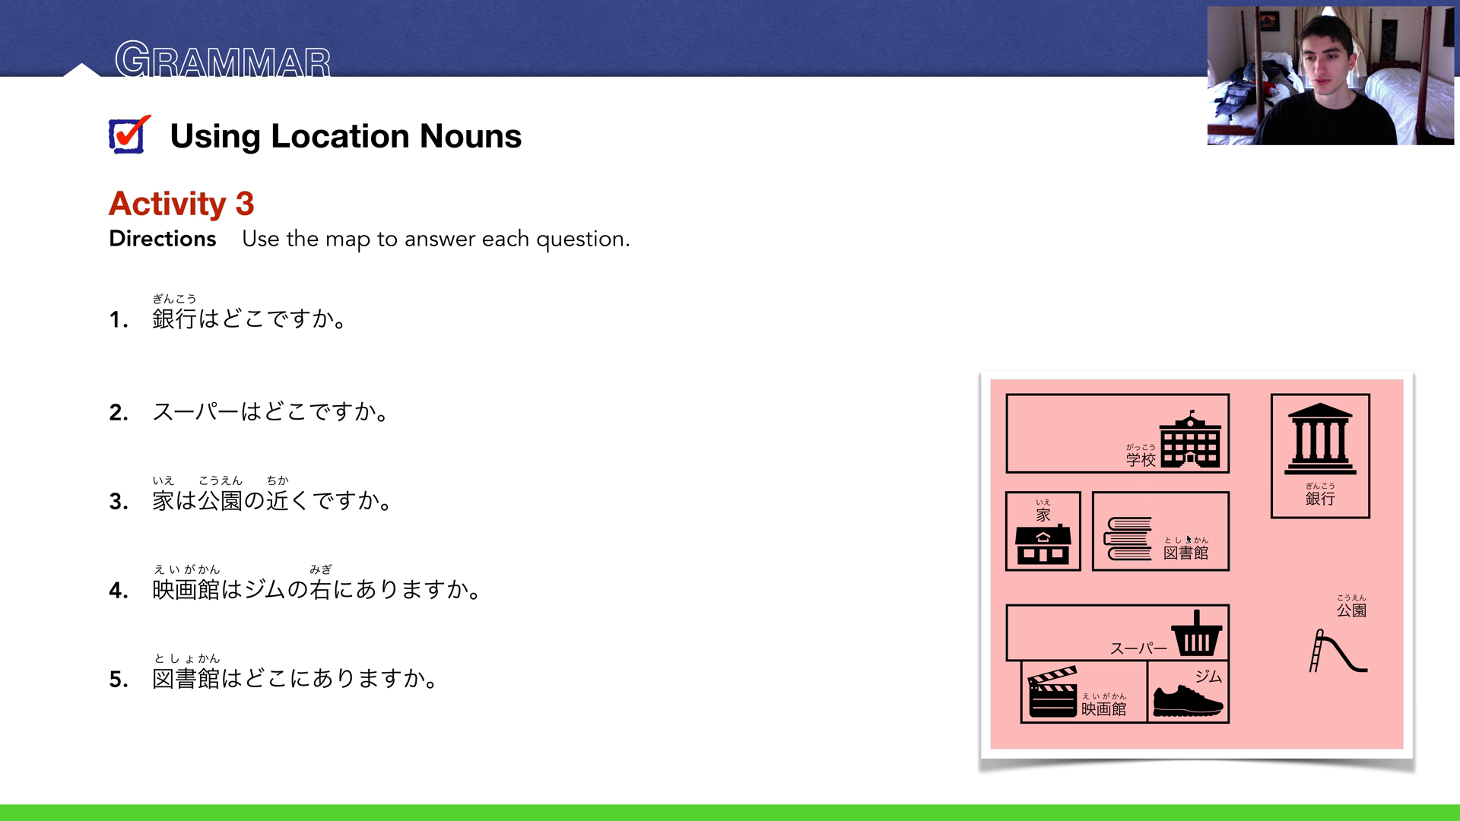
pyautogui.moveTo(1249, 643)
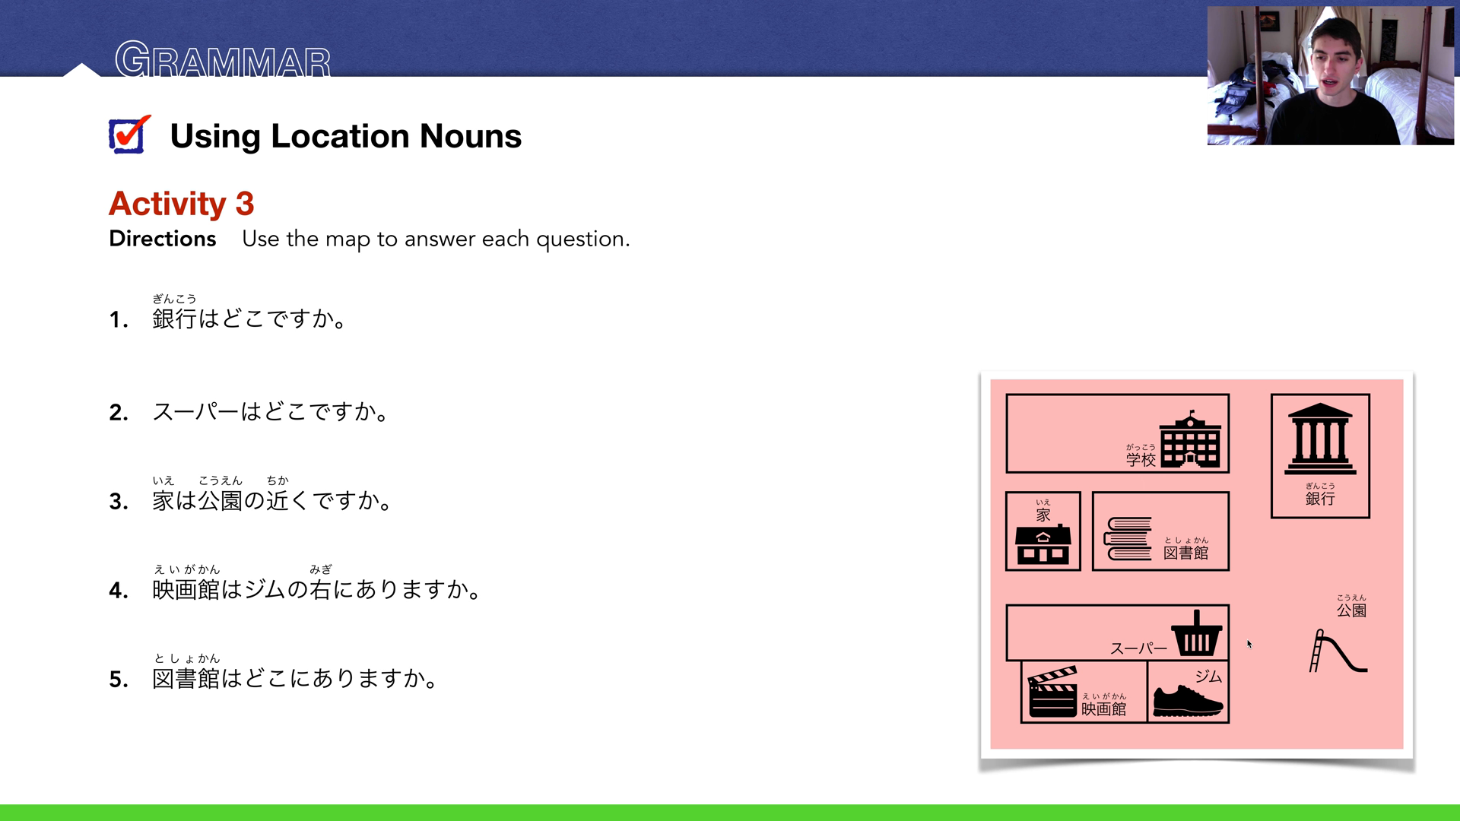
pyautogui.moveTo(1217, 760)
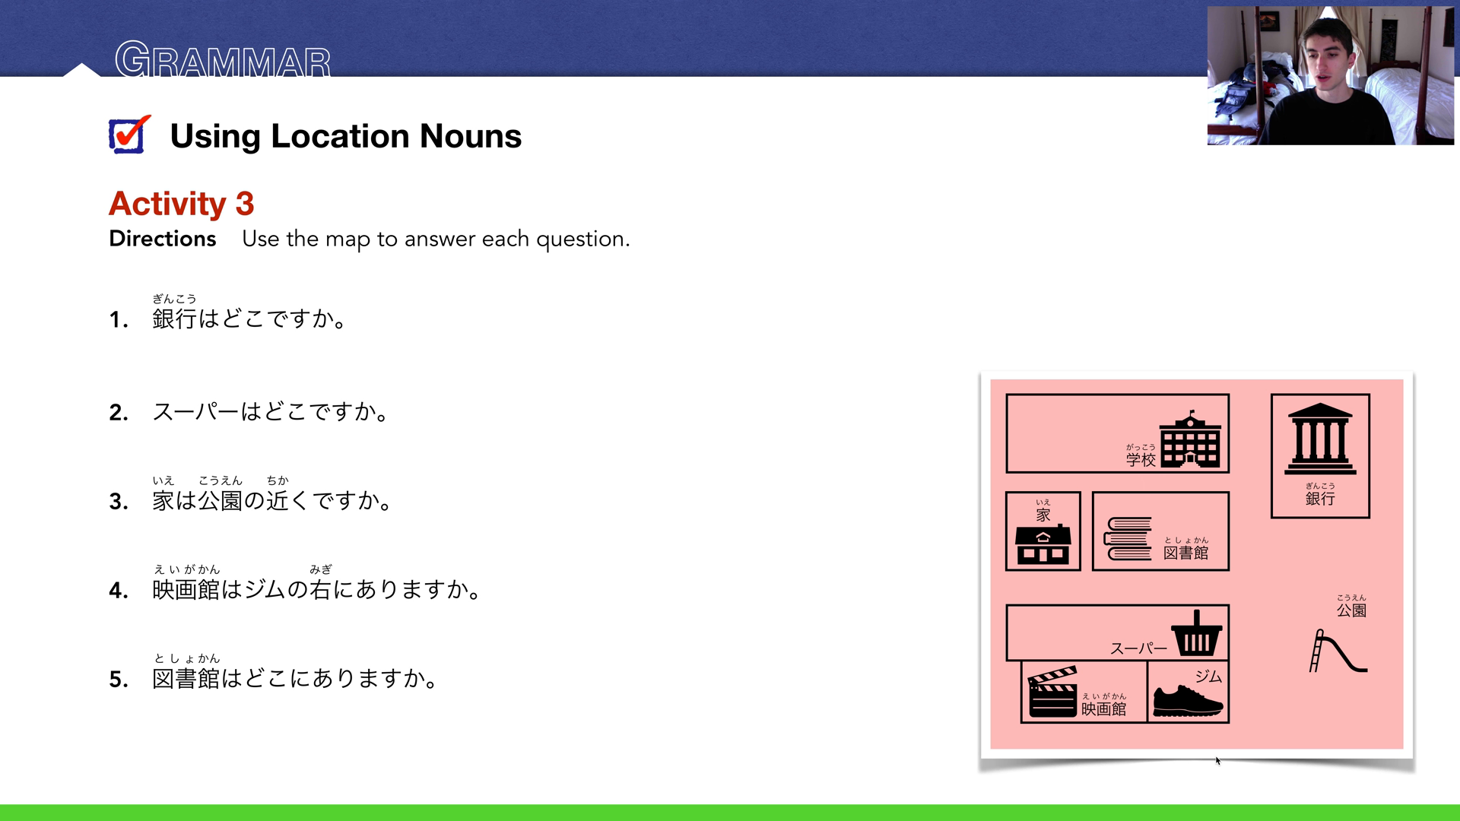
pyautogui.moveTo(1196, 723)
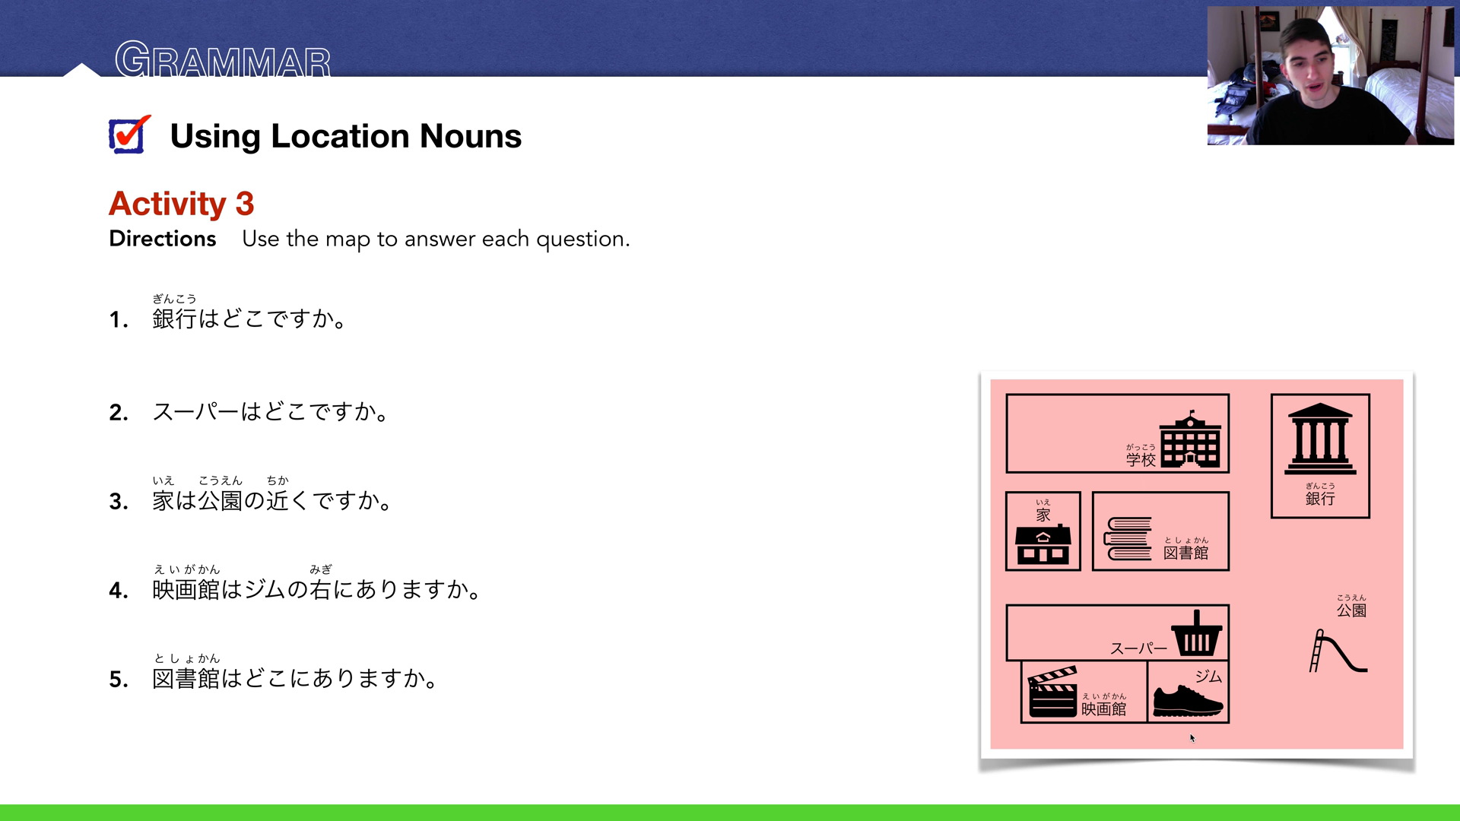
pyautogui.moveTo(1289, 619)
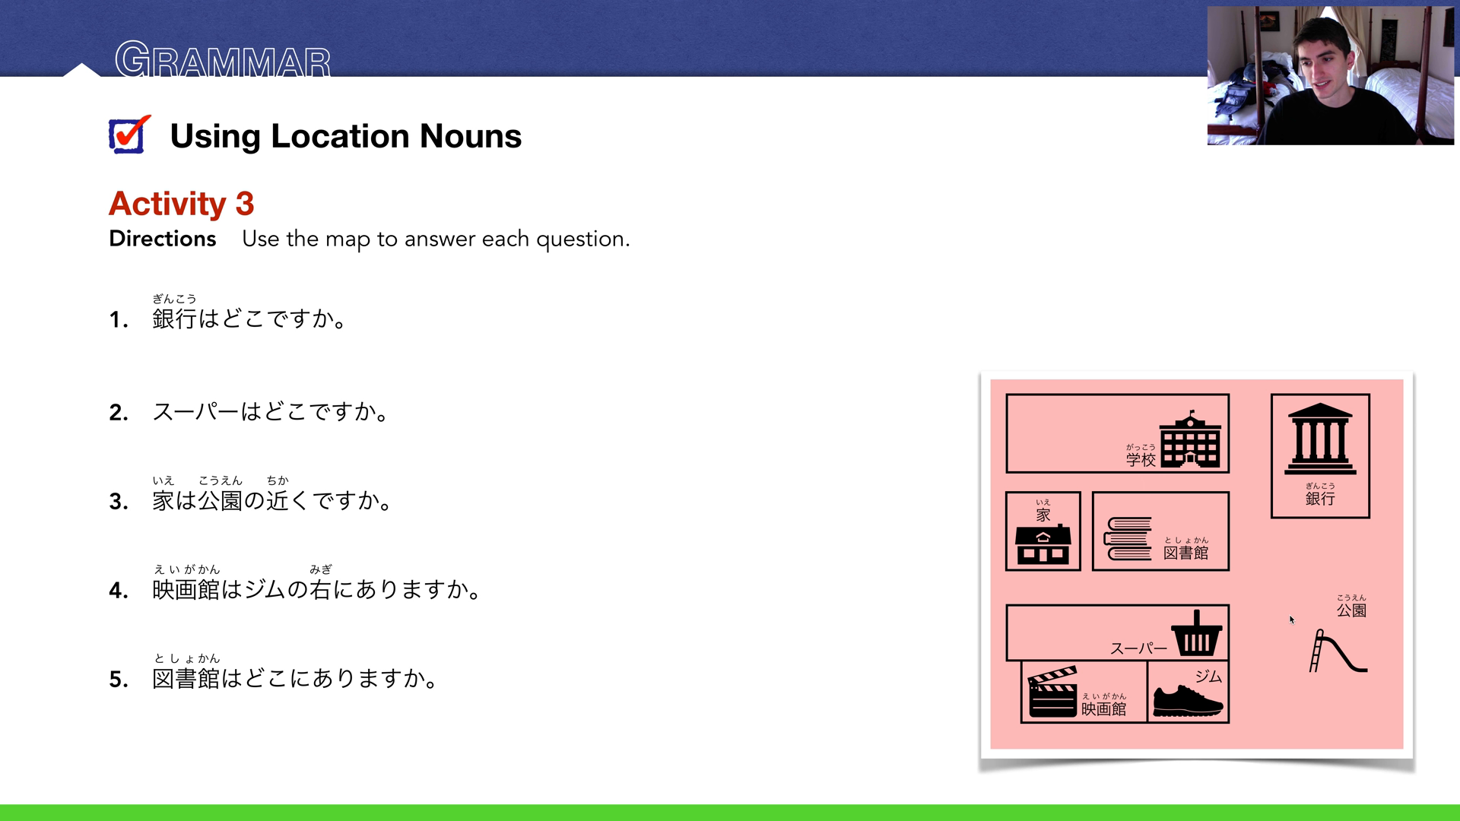
pyautogui.moveTo(907, 718)
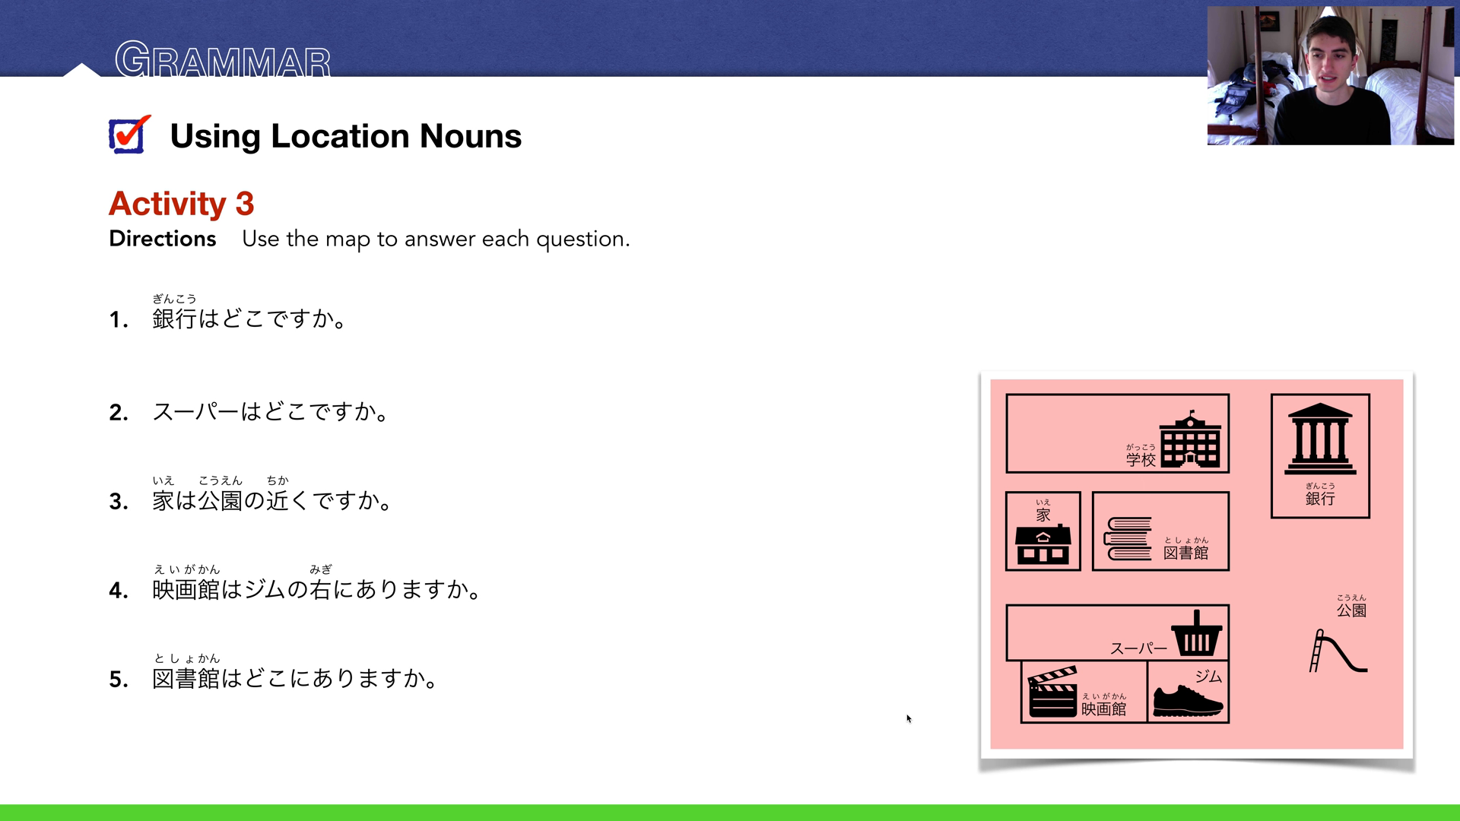
pyautogui.moveTo(1018, 512)
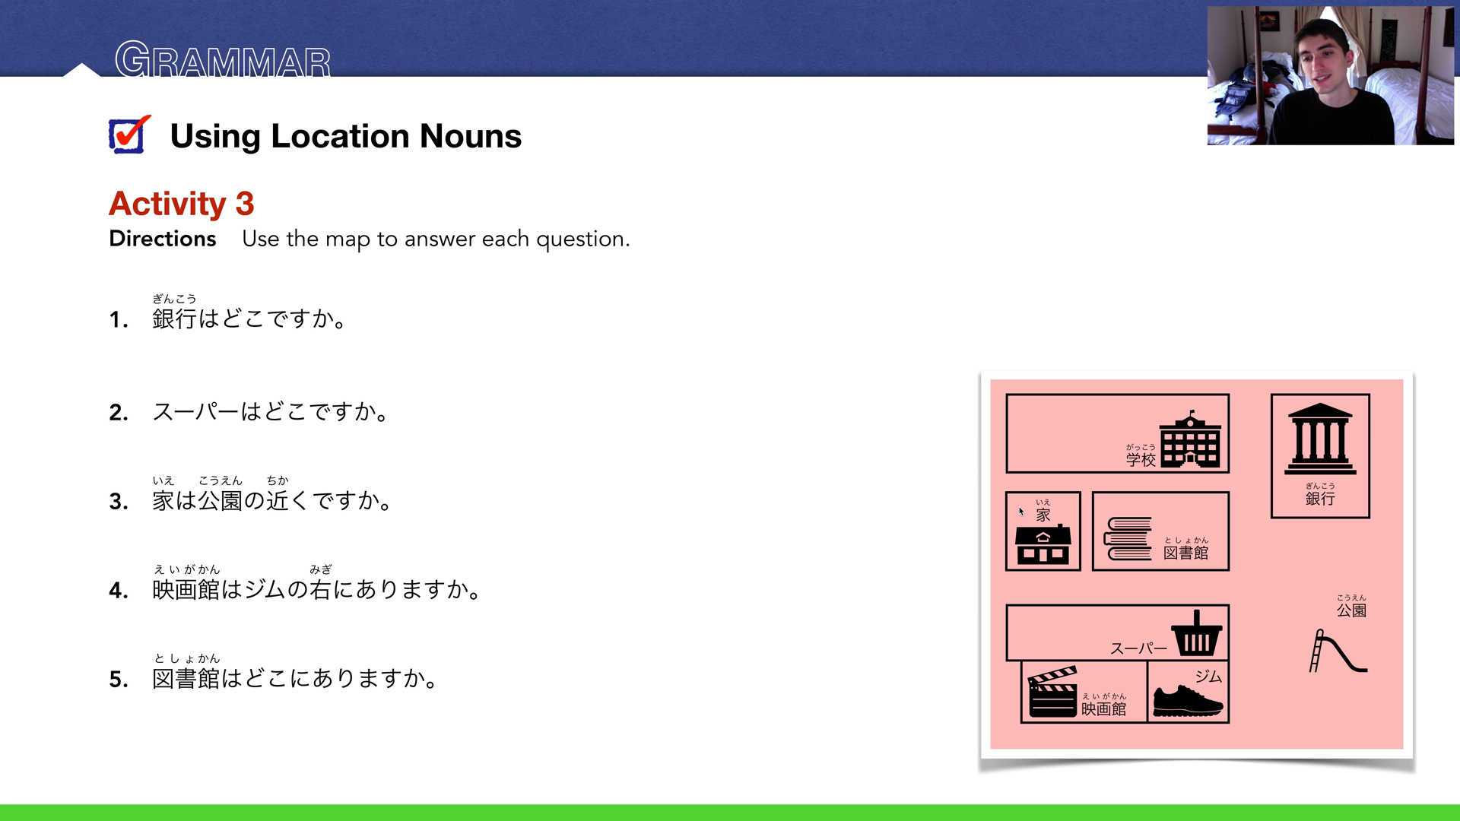
pyautogui.moveTo(1226, 464)
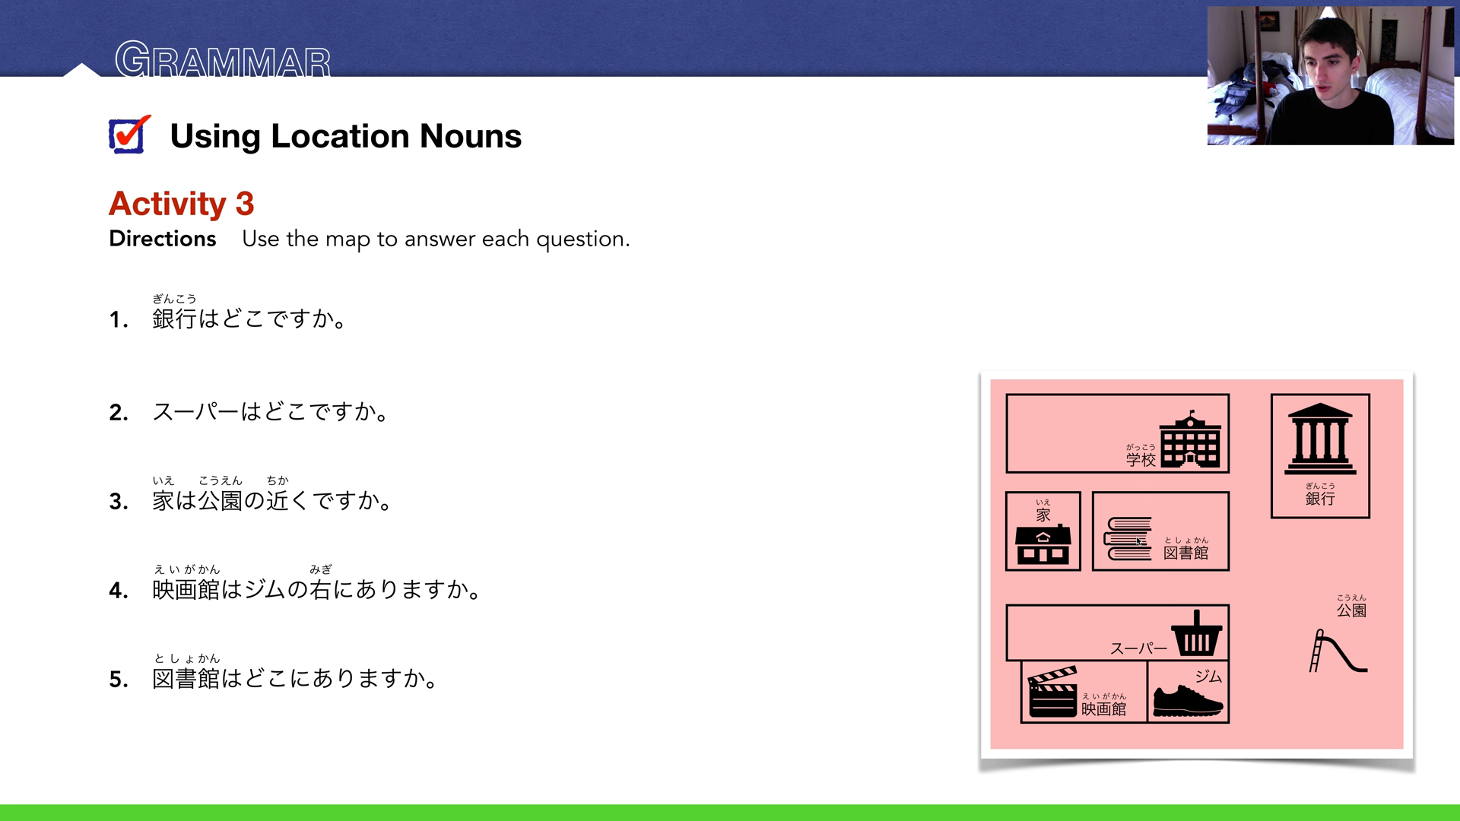
pyautogui.moveTo(961, 625)
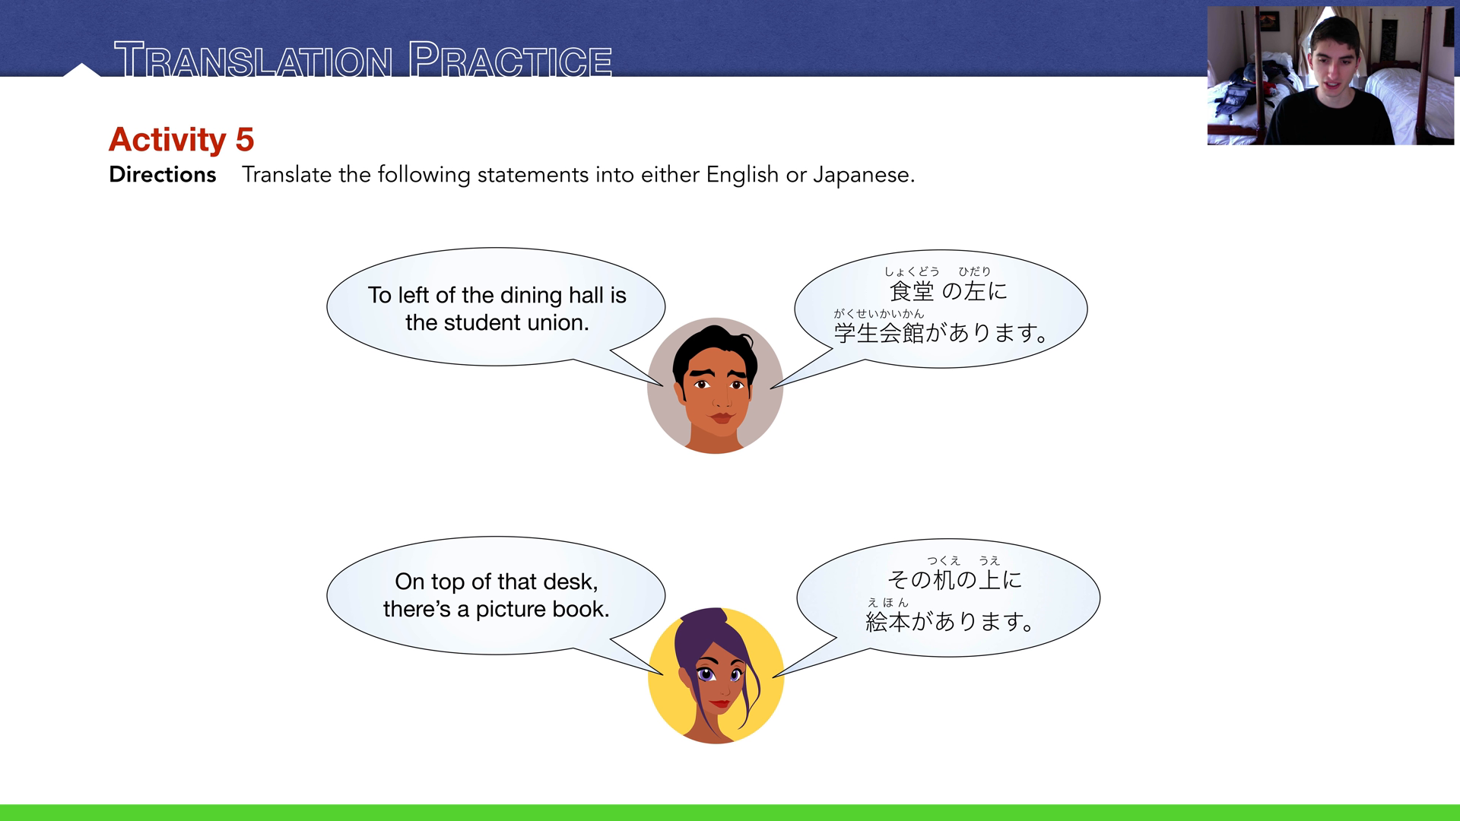
pyautogui.press('Right')
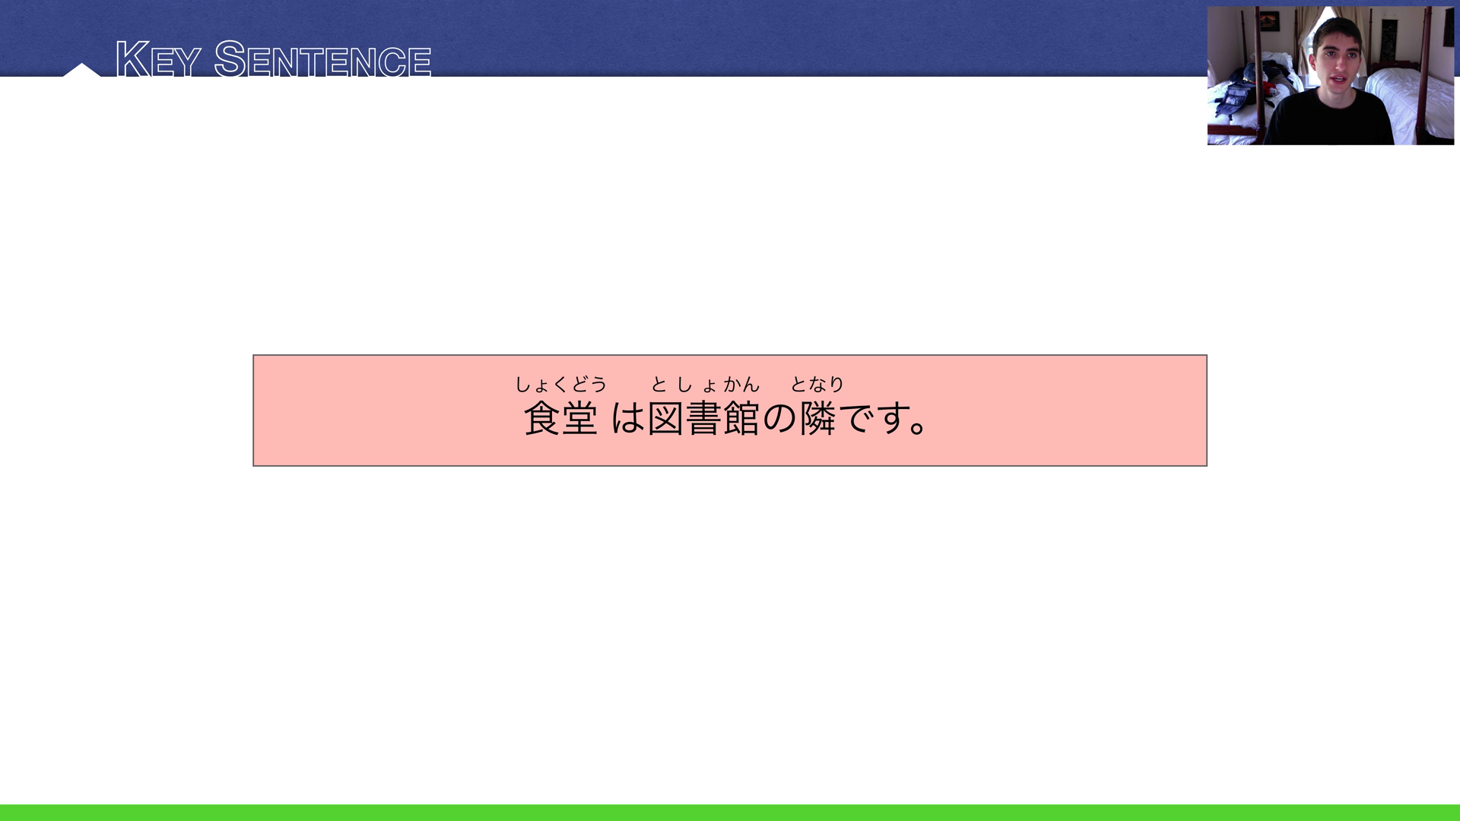